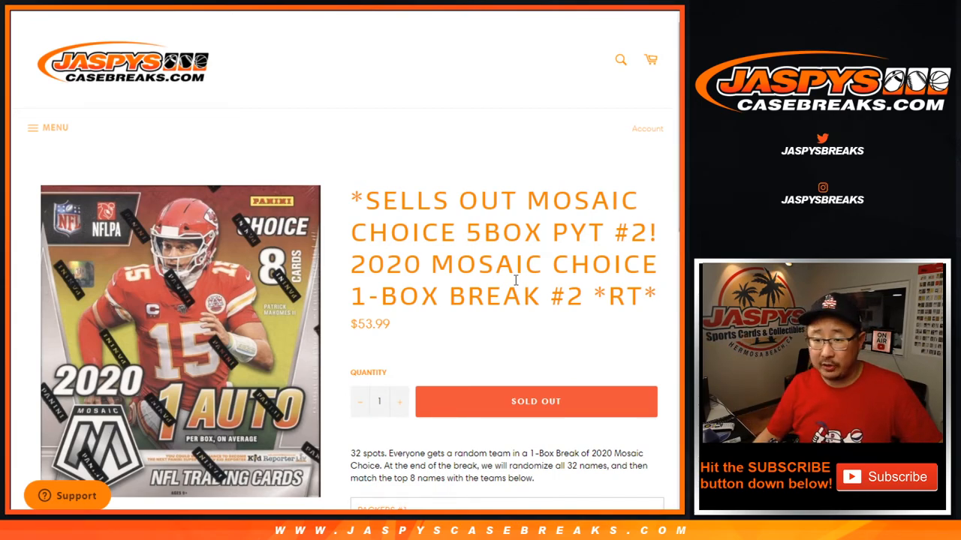
Review the Mosaic Choice break rules and the eight team spots, Packers #1 to Titans #8.
scroll("down", 3)
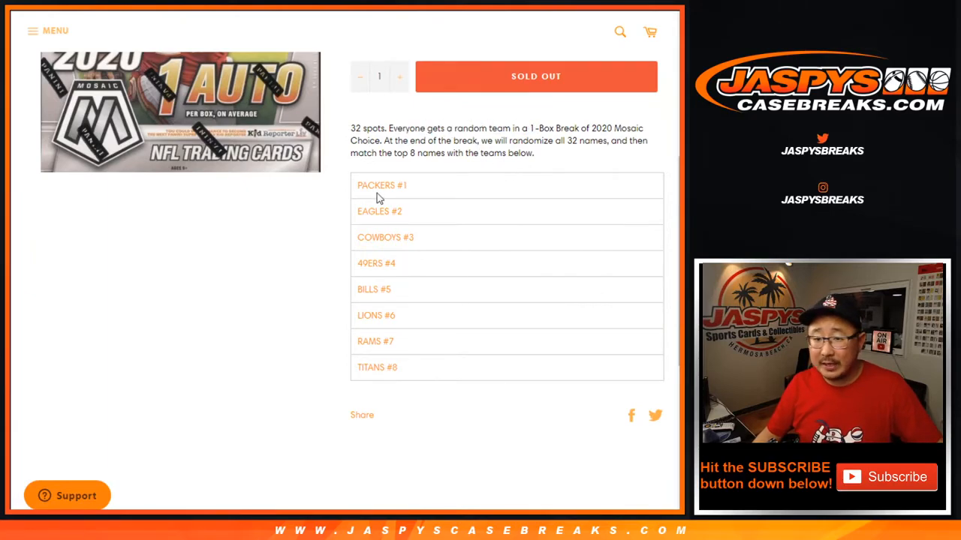
double_click(377, 366)
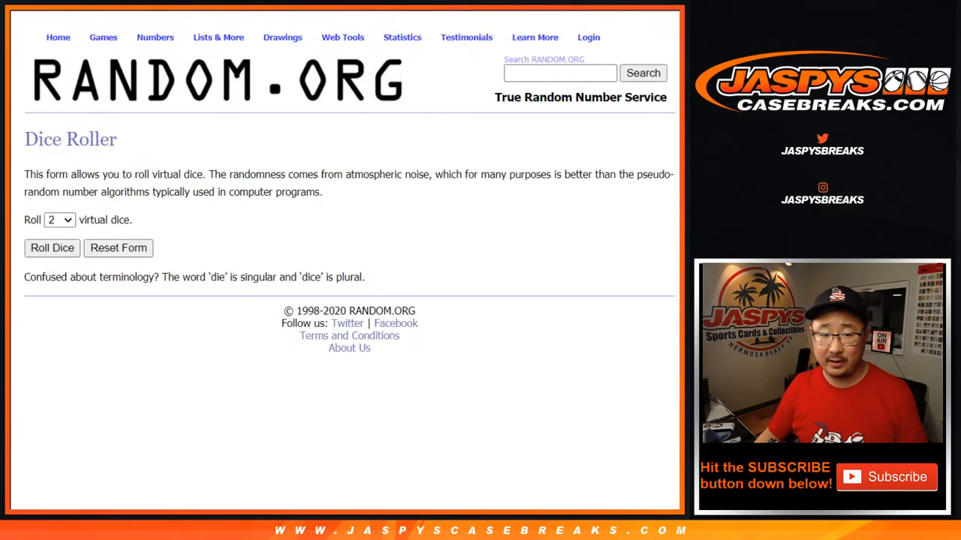
Shuffle the 32 participant names twice in the List Randomizer.
left_click(51, 248)
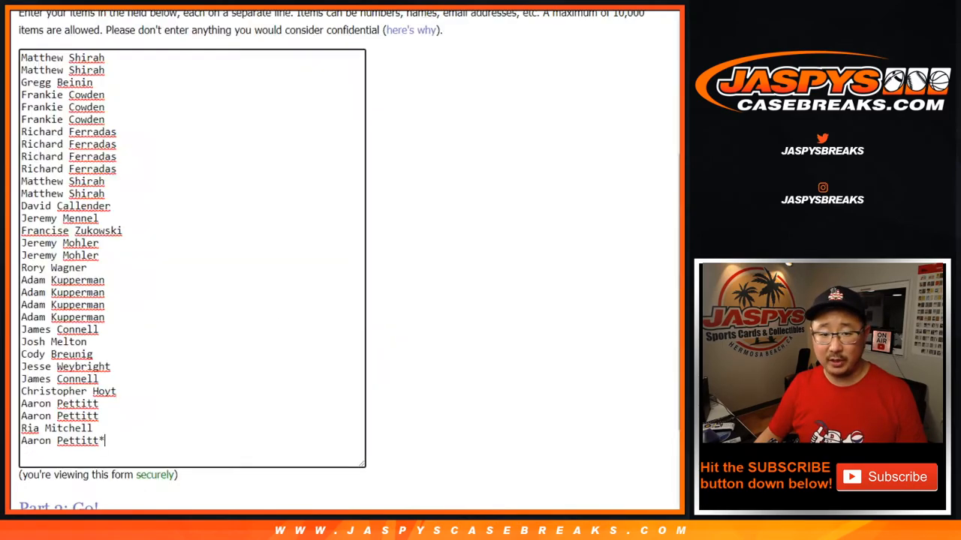
scroll("down", 3)
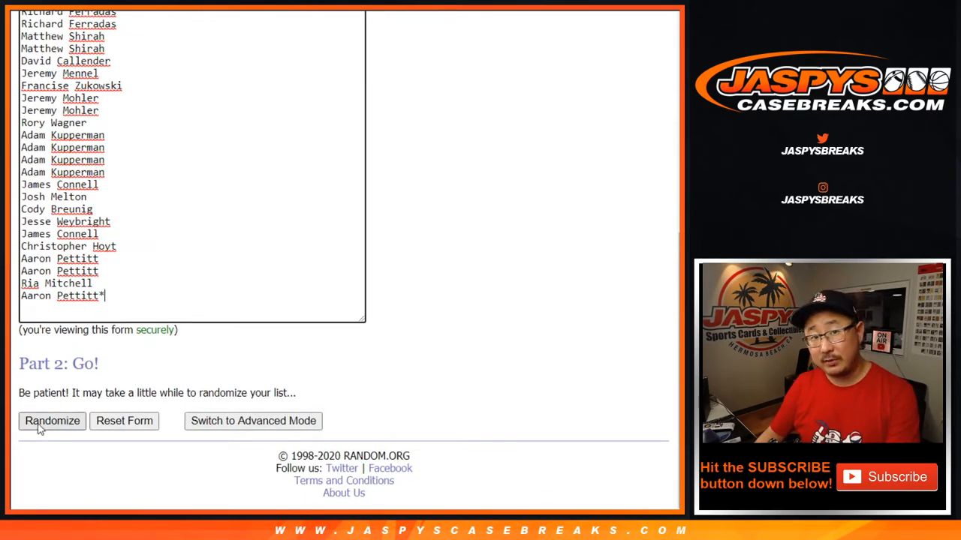
left_click(53, 420)
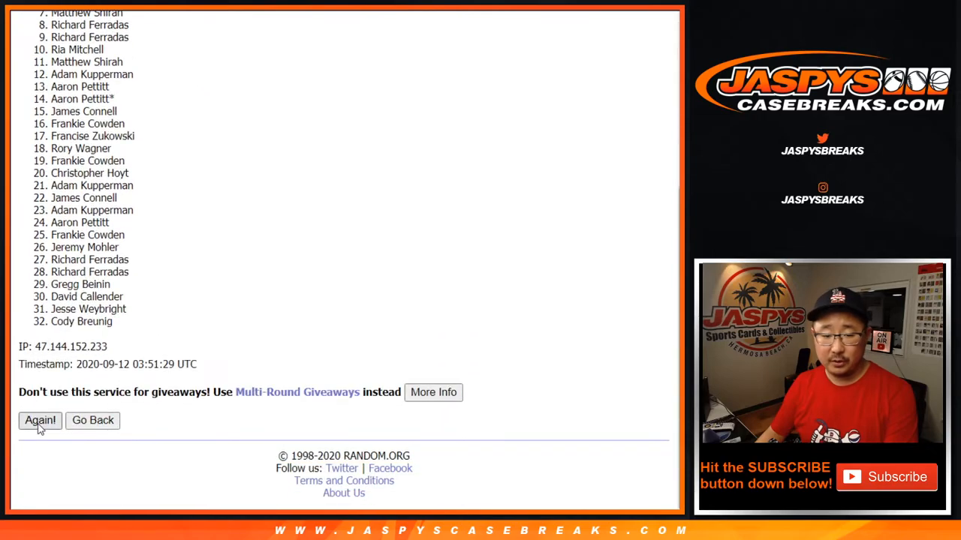
left_click(39, 420)
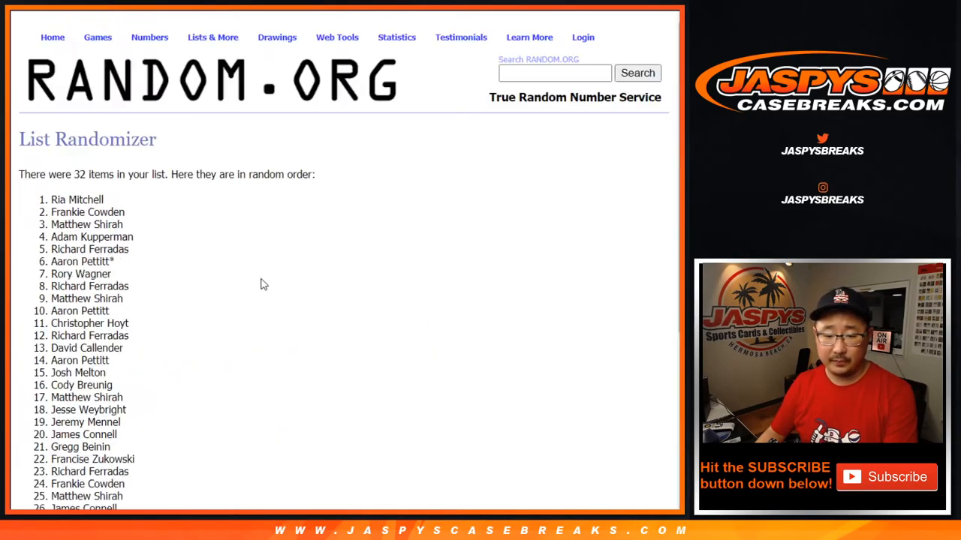
Shuffle the 32 NFL teams again and review the randomized team order.
scroll("down", 3)
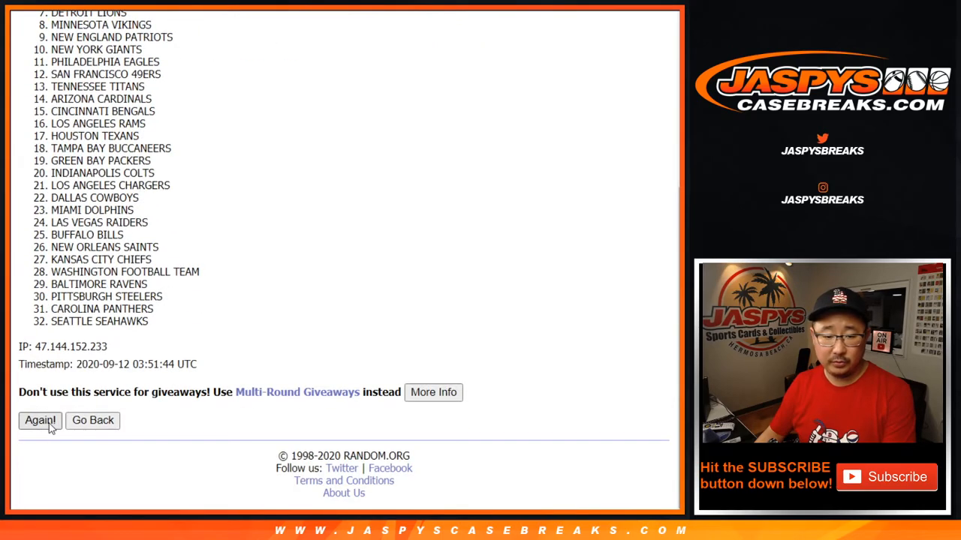
left_click(39, 421)
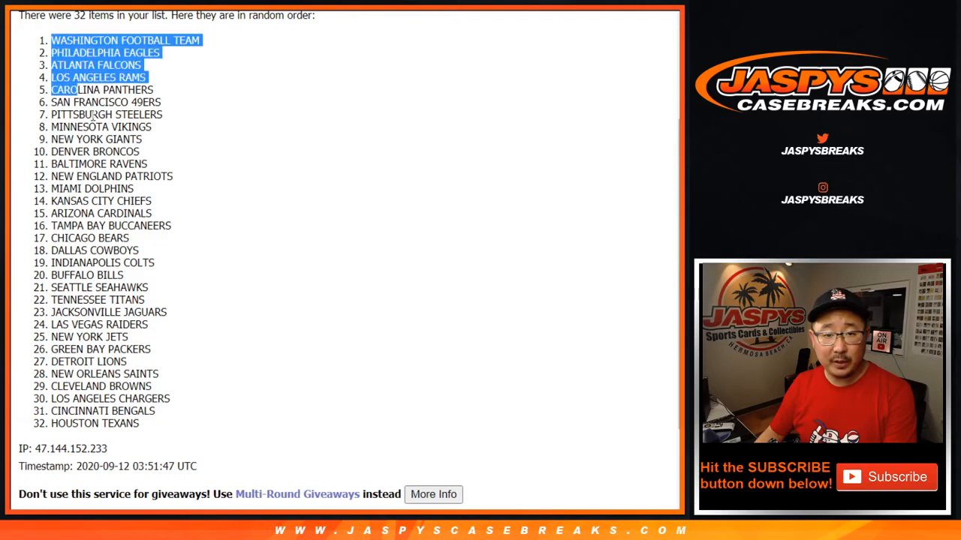
scroll("down", 3)
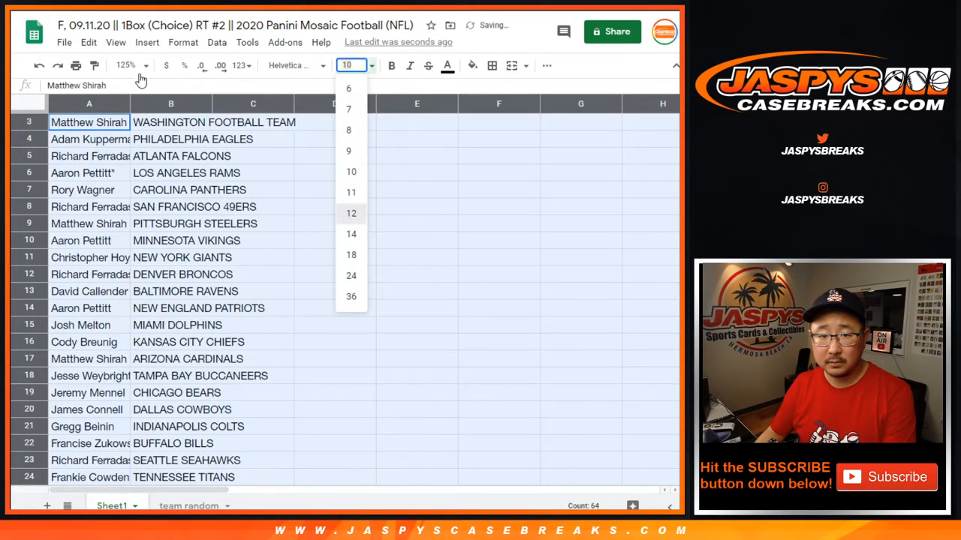
Set the pasted name list to font size 12 and review rows 1–32.
left_click(352, 213)
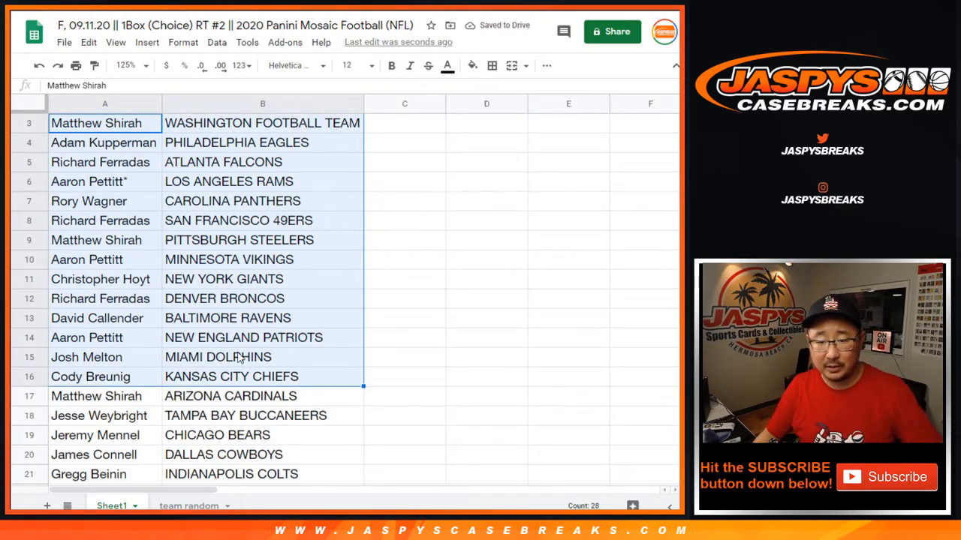
scroll("down", 3)
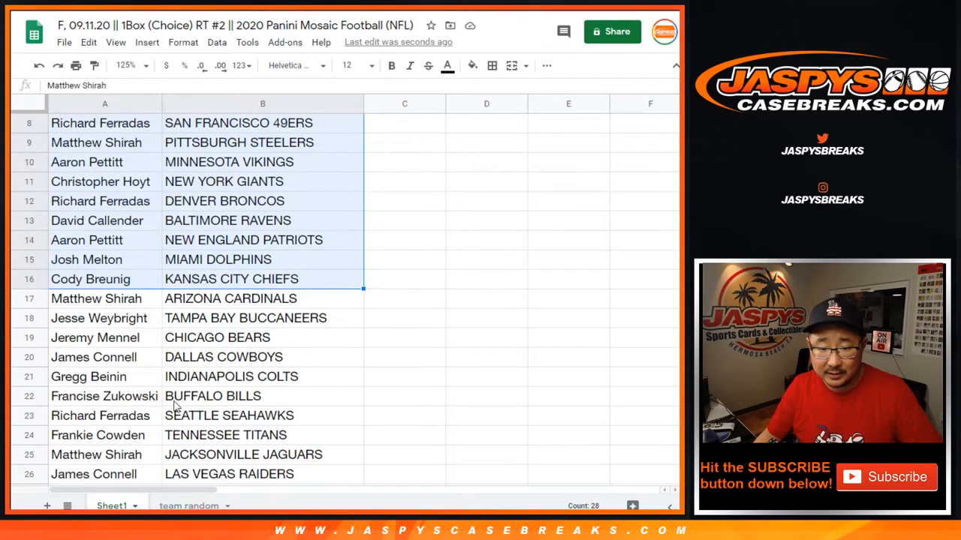
scroll("up", 3)
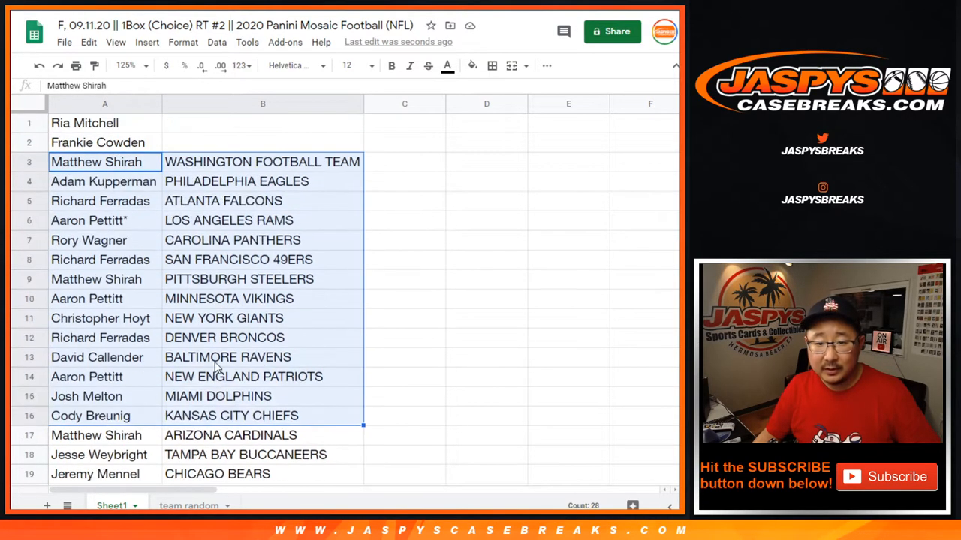
scroll("down", 3)
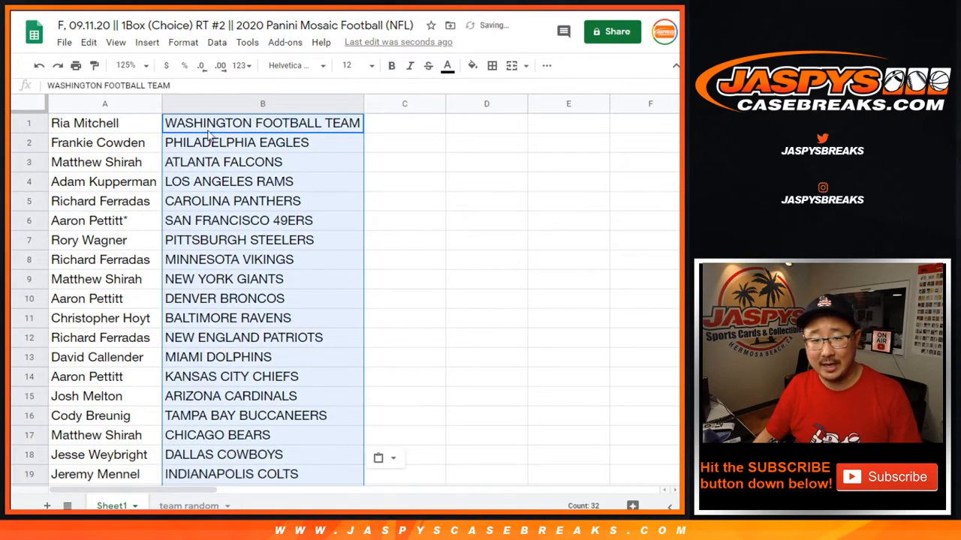
Place the randomized team list in B1 beside the names and check all 32 pairings.
left_click(84, 123)
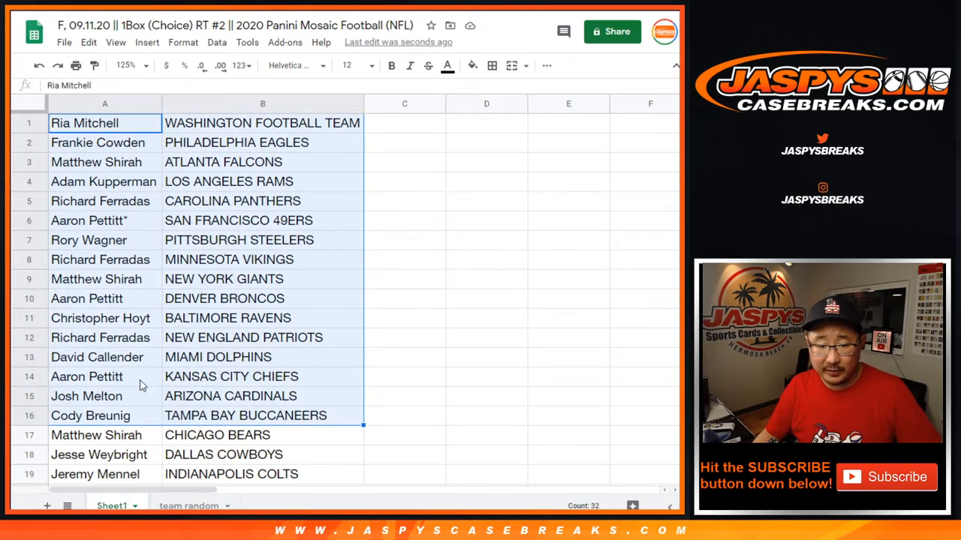
mouse_move(217, 339)
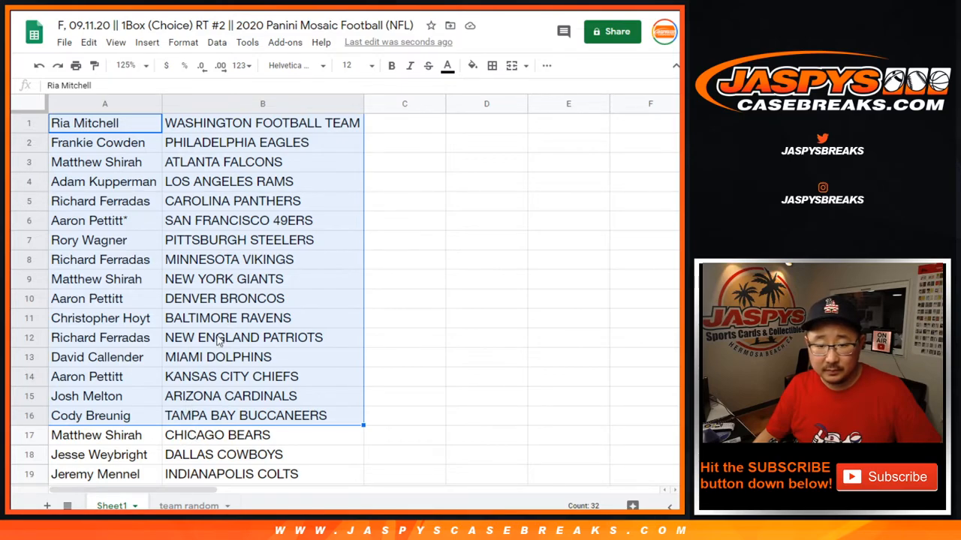
scroll("down", 3)
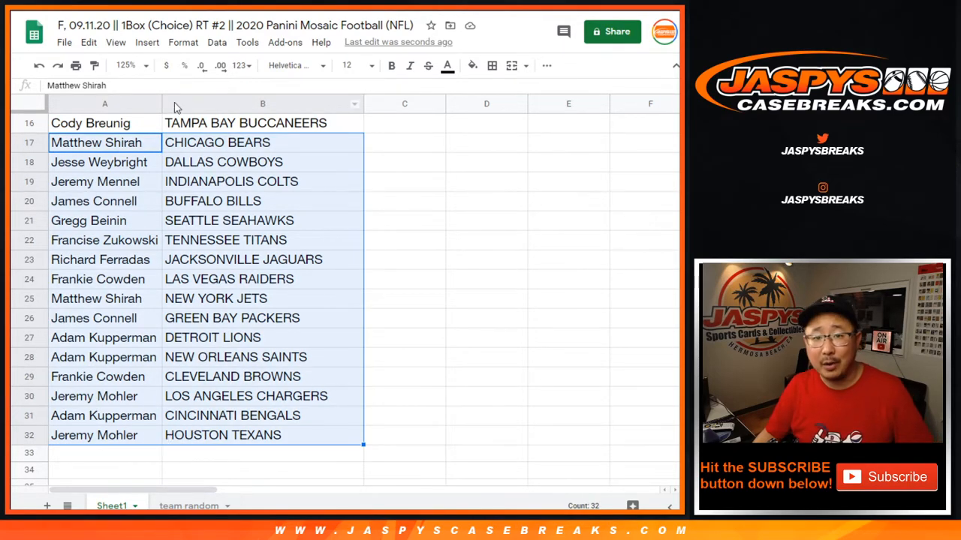
scroll("up", 3)
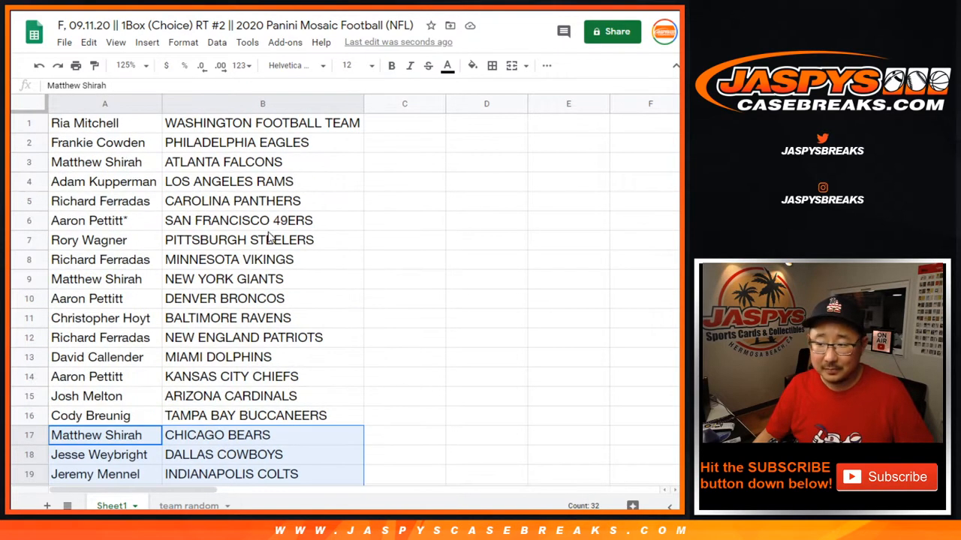
Center the 32 name–team pairings horizontally in their cells.
left_click(126, 66)
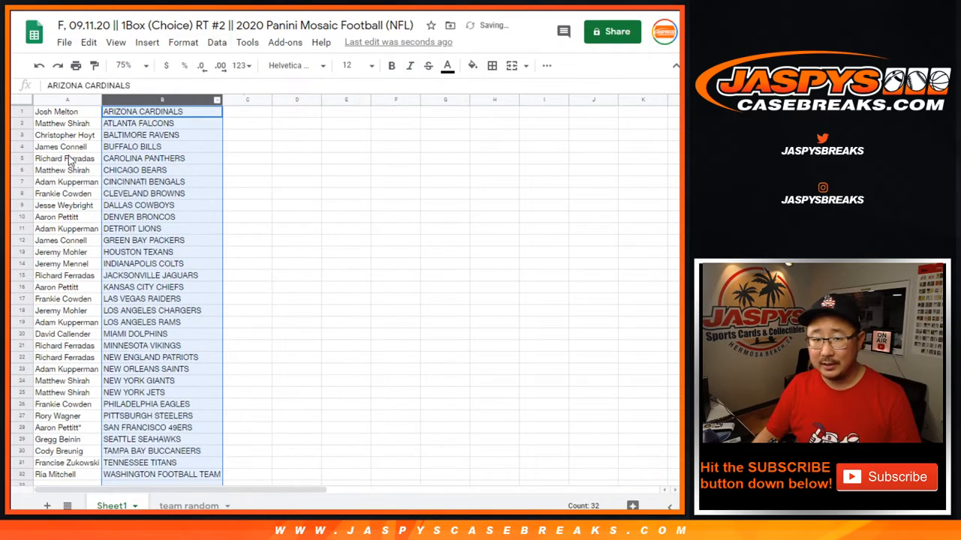
left_click(66, 159)
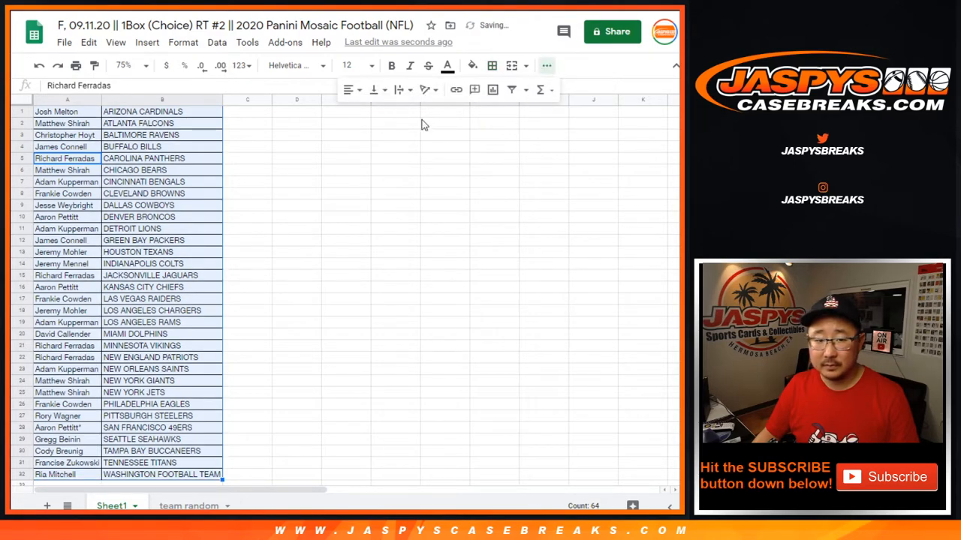
left_click(349, 90)
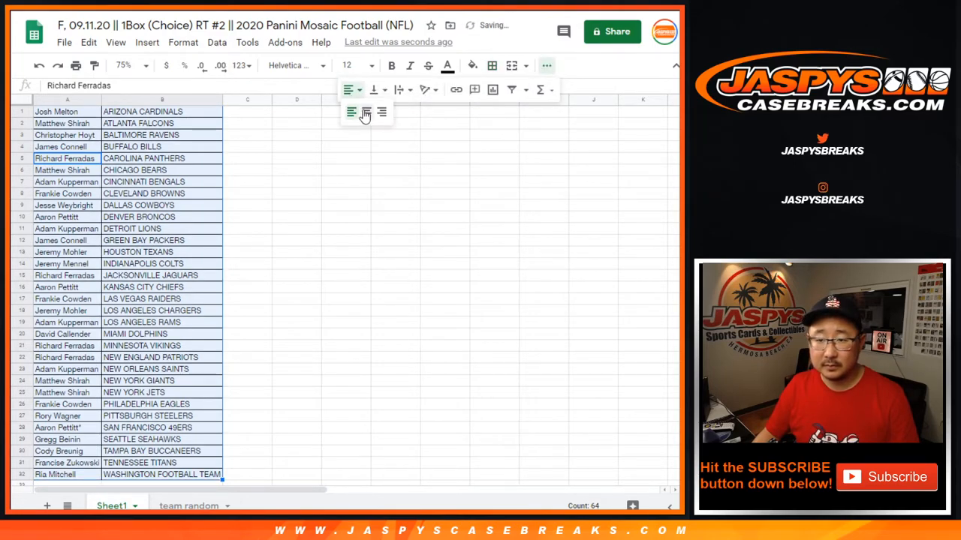
left_click(366, 113)
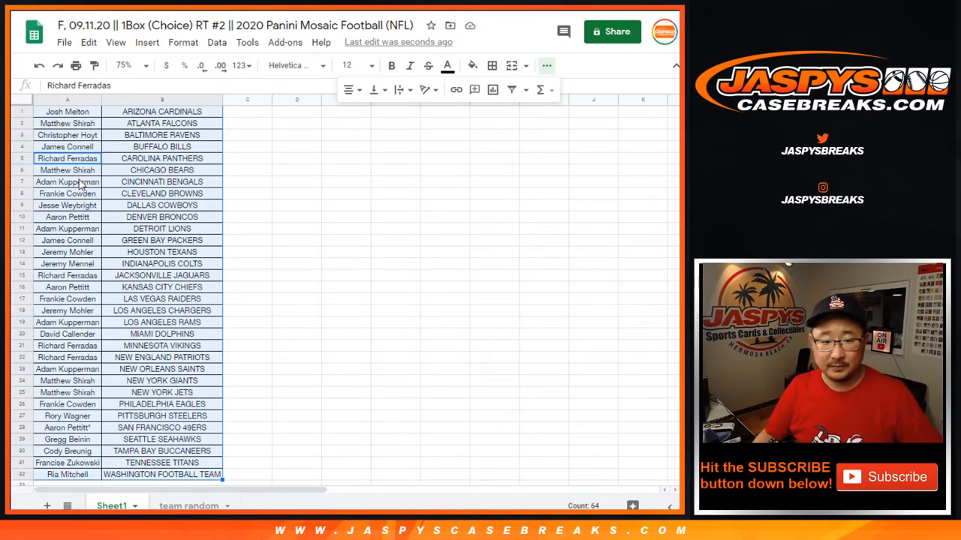
Add borders to the pairings table and review the finished sheet.
left_click(67, 416)
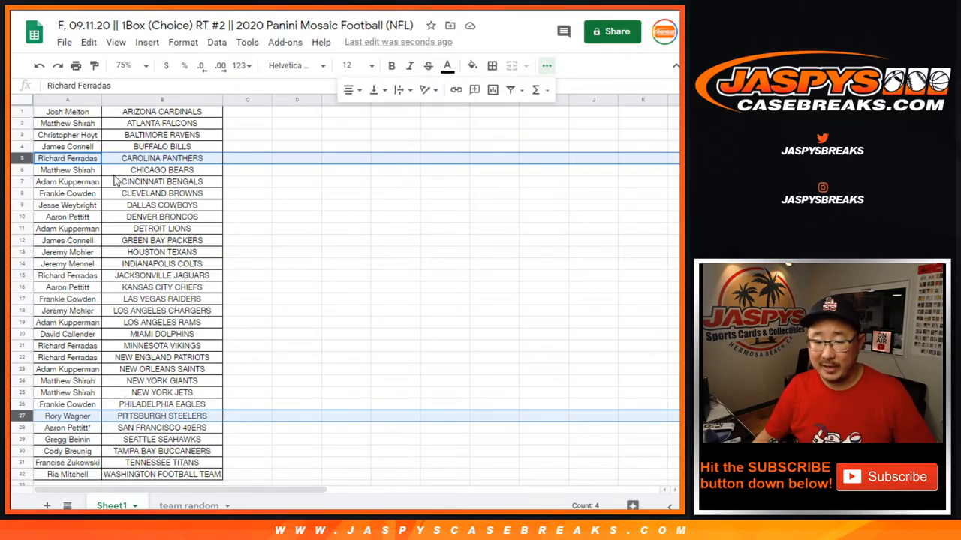
left_click(163, 170)
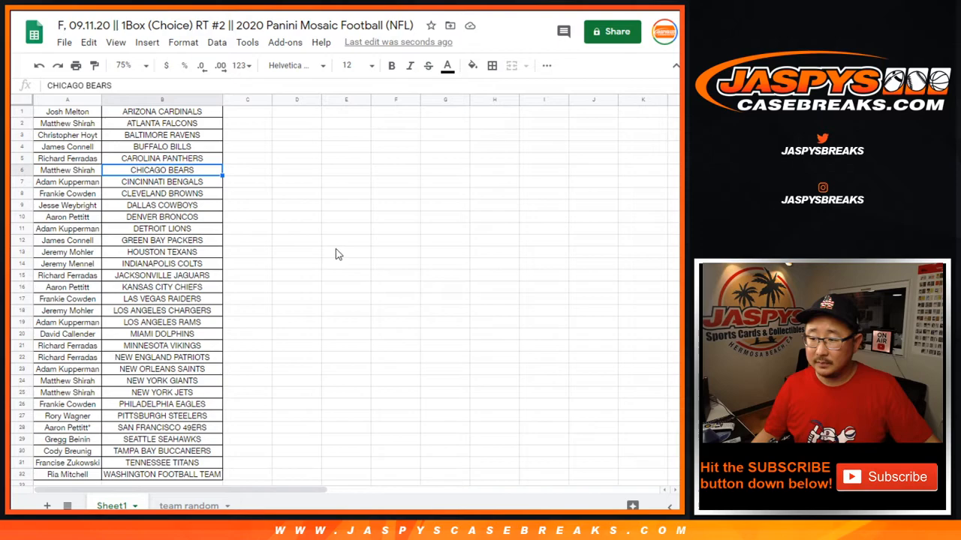
scroll("down", 3)
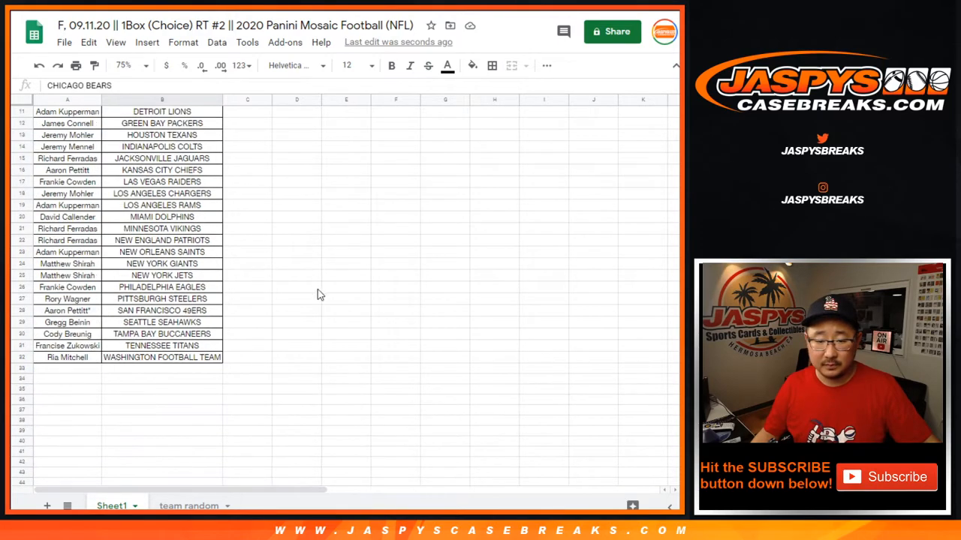
scroll("up", 3)
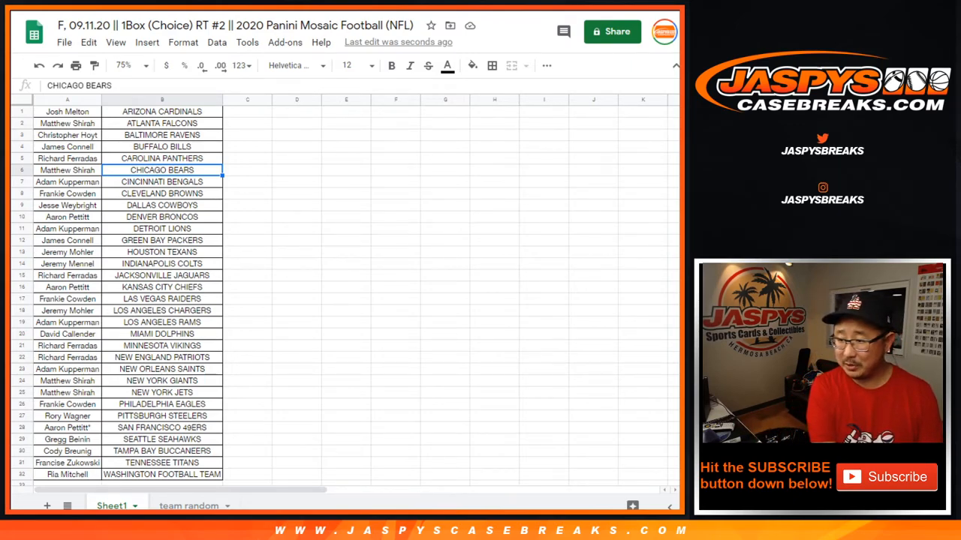
mouse_move(572, 231)
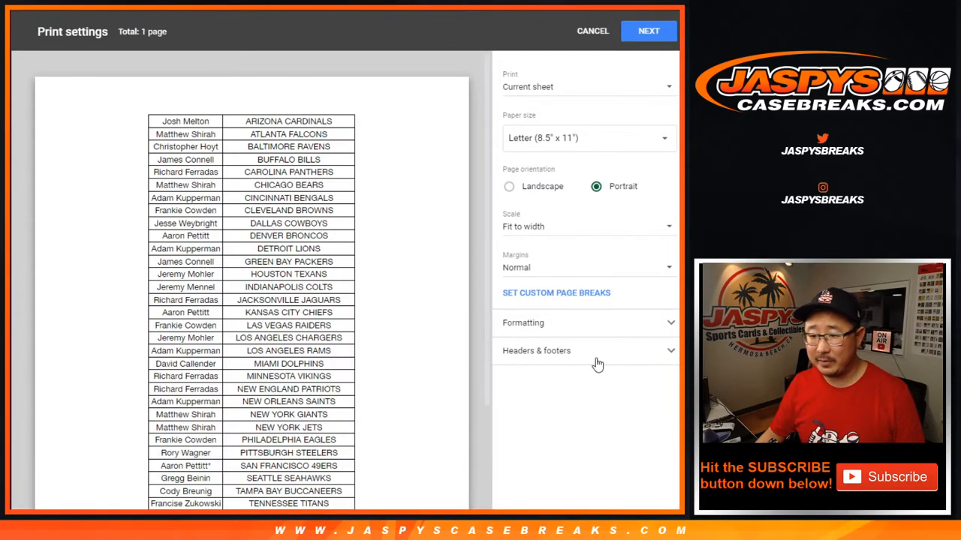
Include the workbook title header and send the team sheet to the printer.
left_click(649, 30)
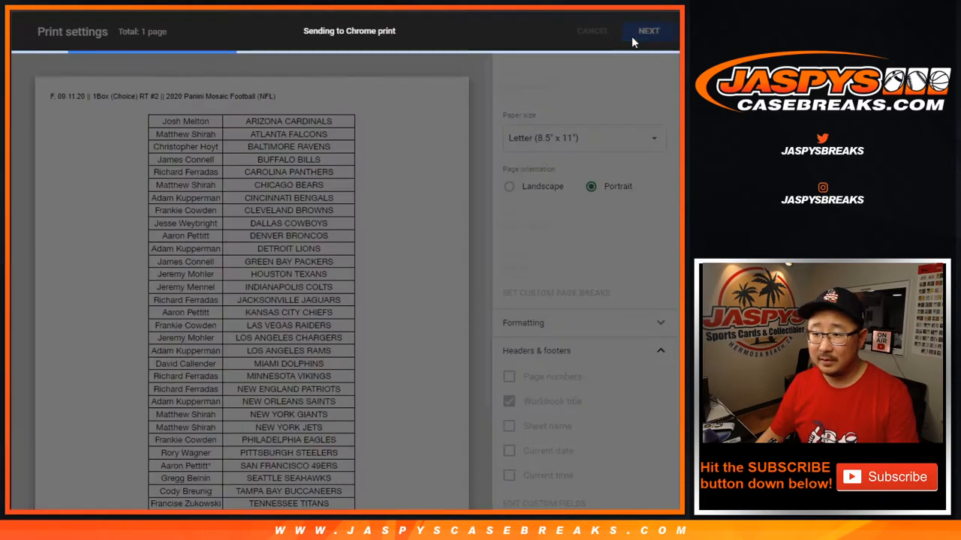
left_click(648, 30)
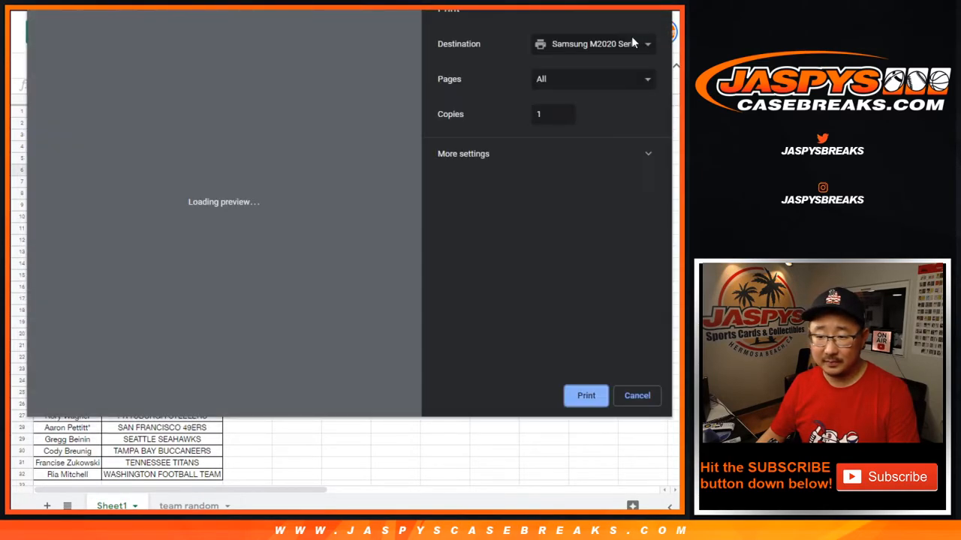
left_click(637, 396)
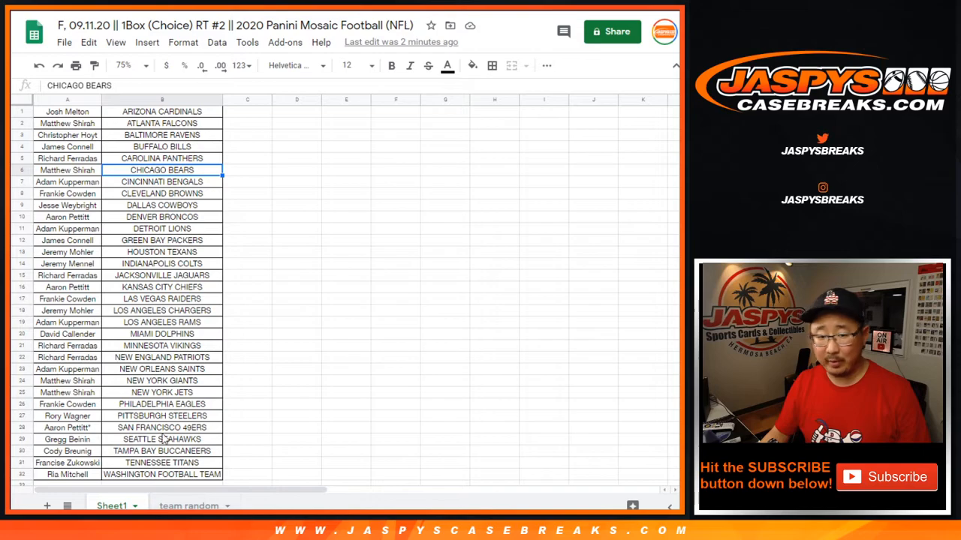
mouse_move(23, 308)
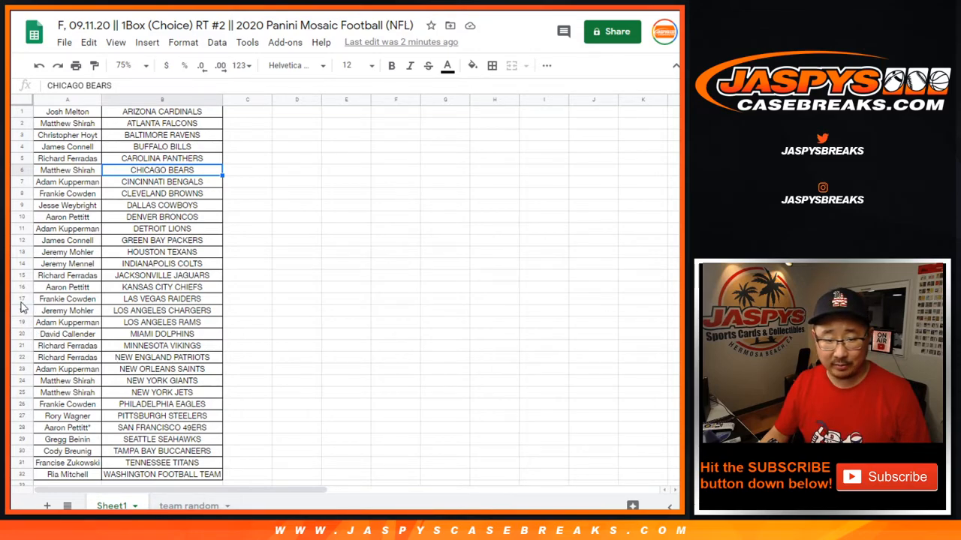
left_click(66, 299)
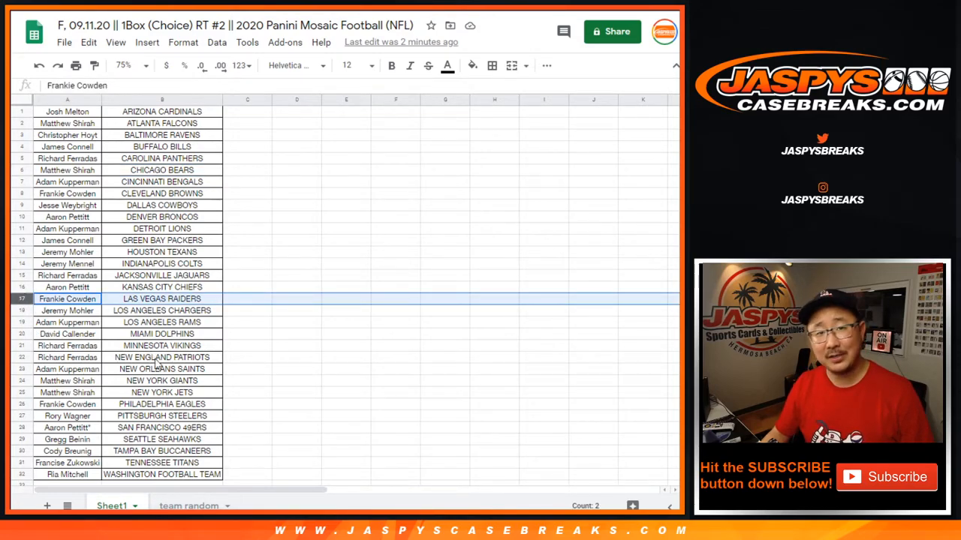
left_click(189, 505)
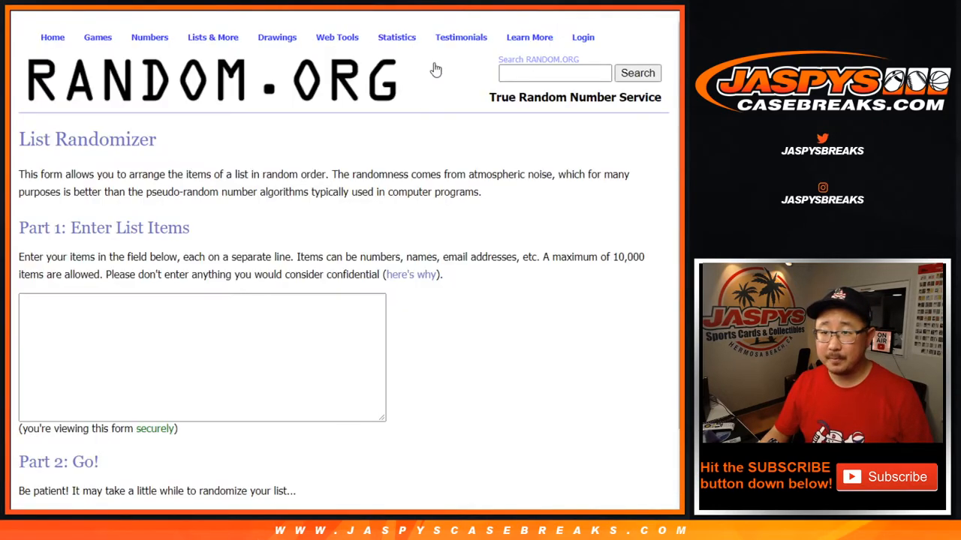
type("Josh Melton")
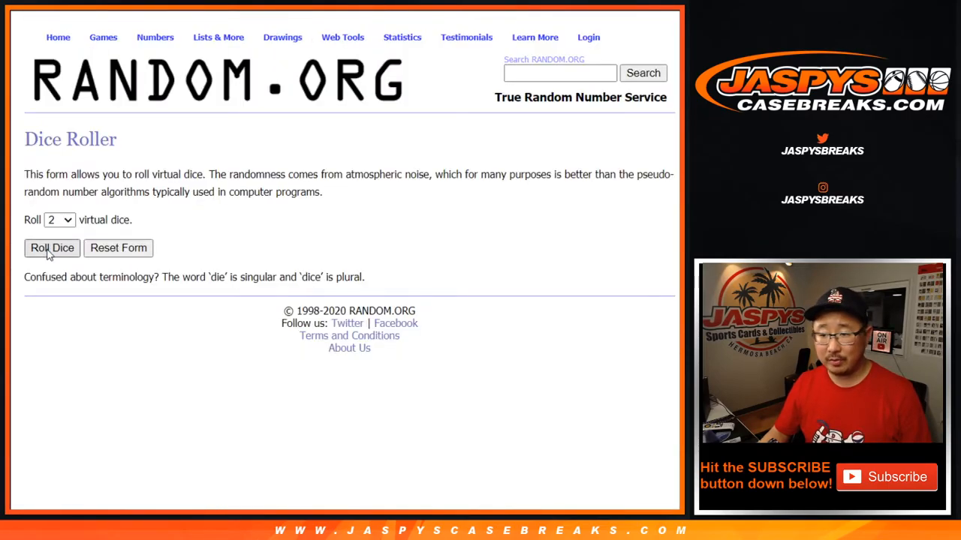
Roll the two dice, then reshuffle the name list until it has been randomized 10 times.
left_click(51, 248)
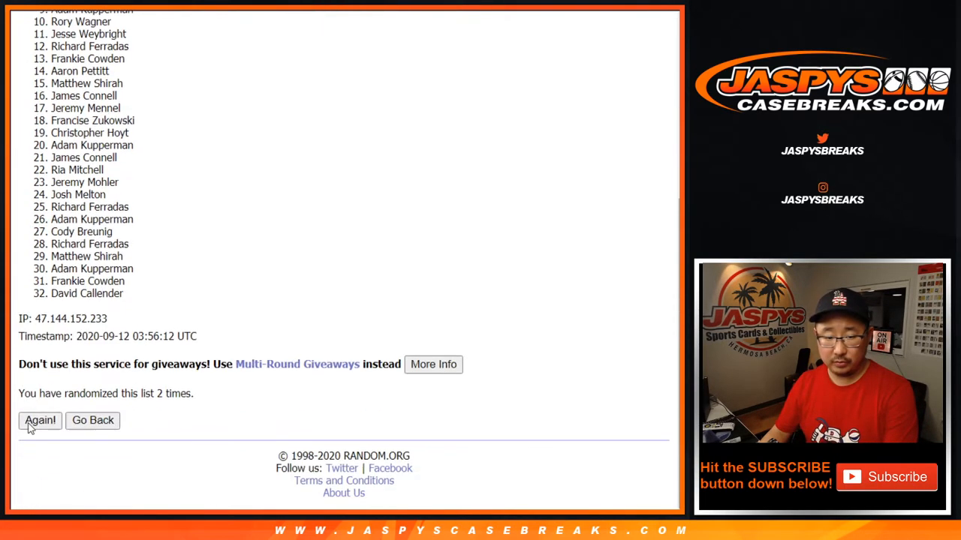
left_click(39, 420)
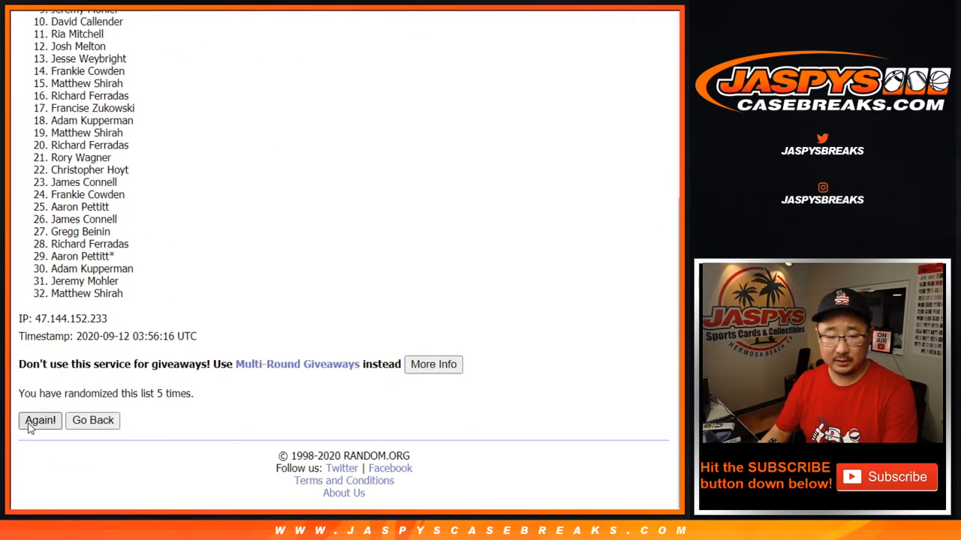
left_click(39, 421)
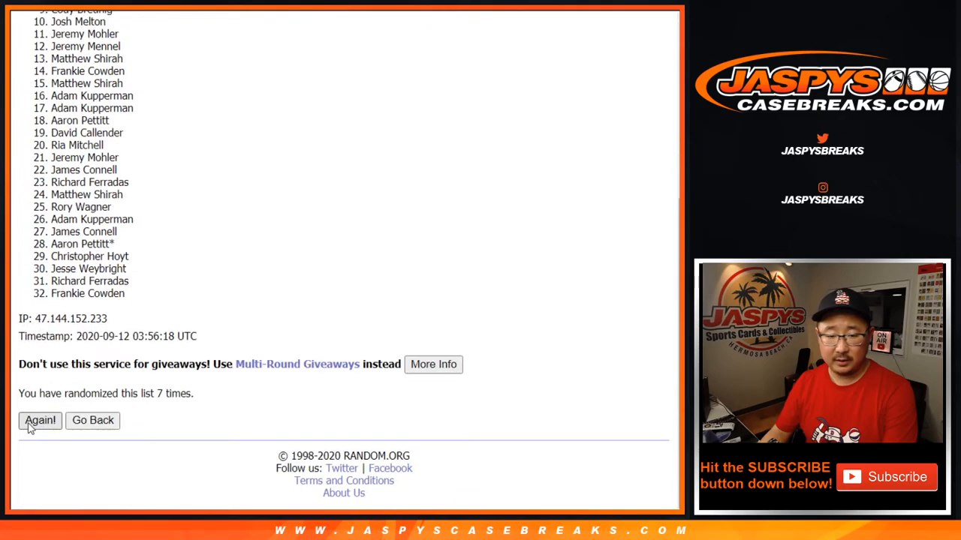
left_click(39, 420)
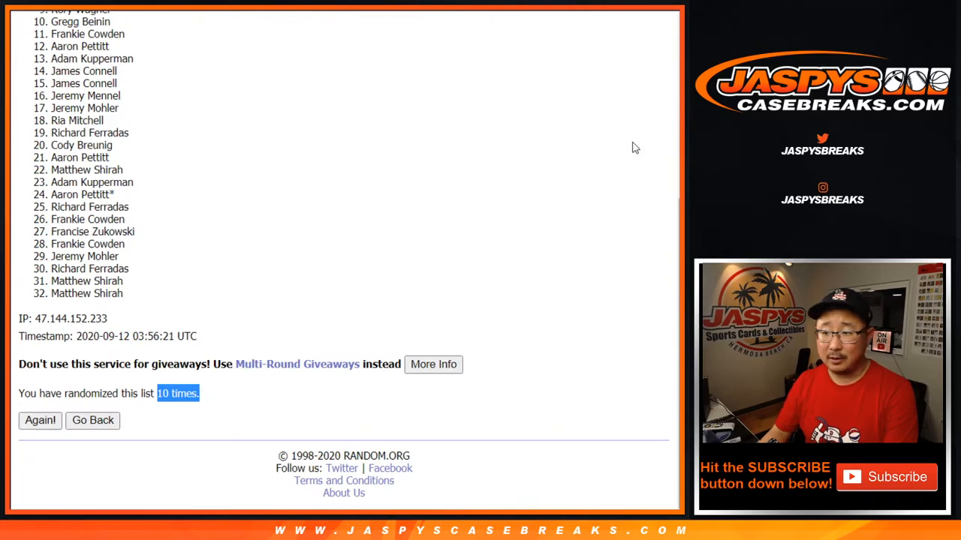
scroll("down", 3)
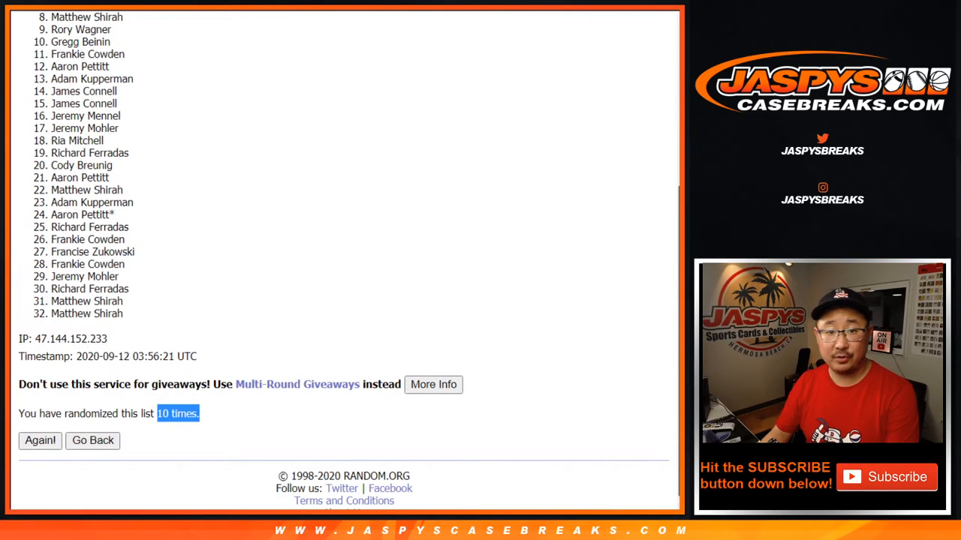
scroll("up", 3)
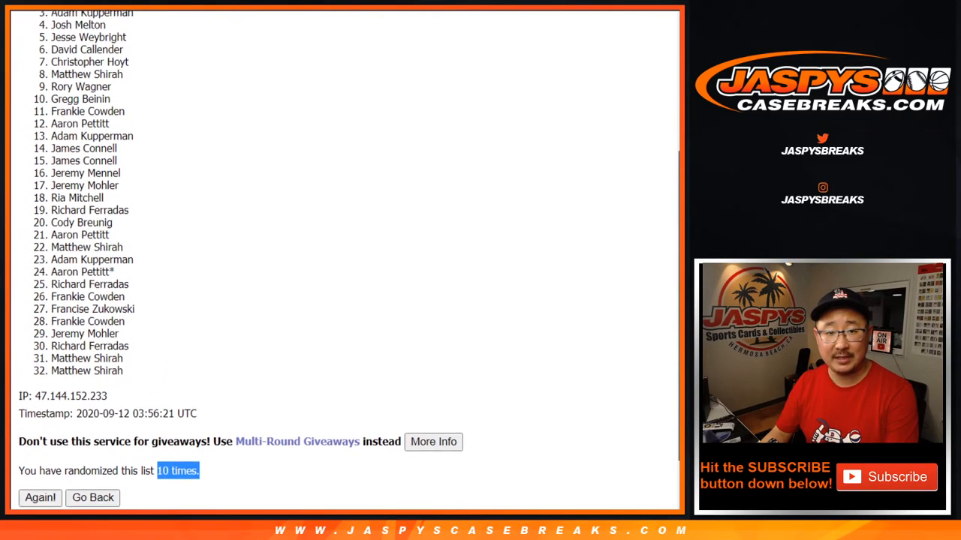
scroll("up", 3)
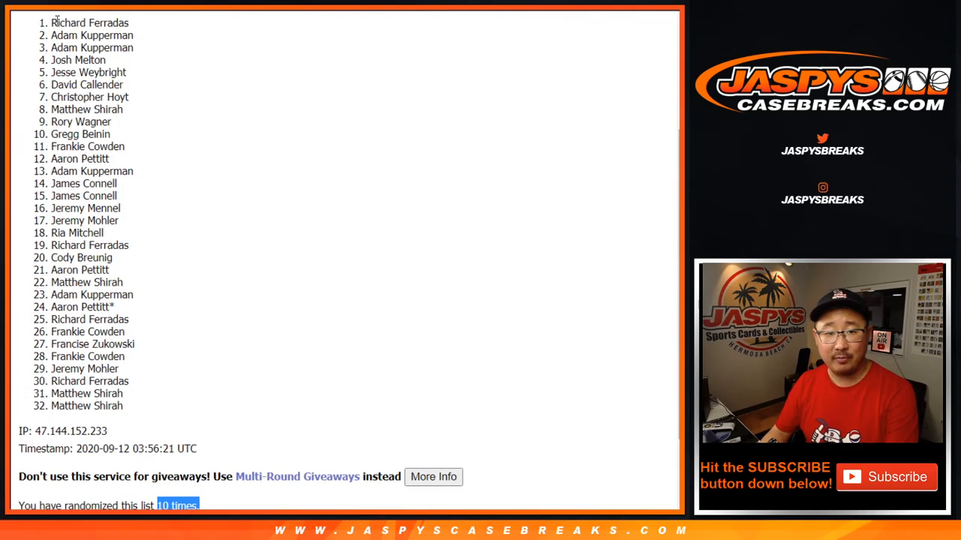
left_click_drag(52, 22, 132, 108)
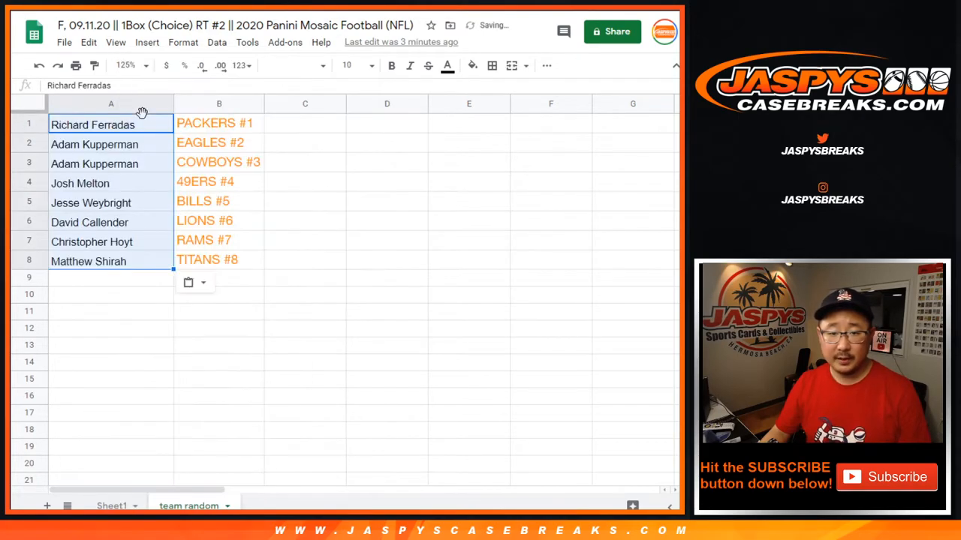
Set the eight pasted names in A1:A8 to font size 12.
left_click(369, 66)
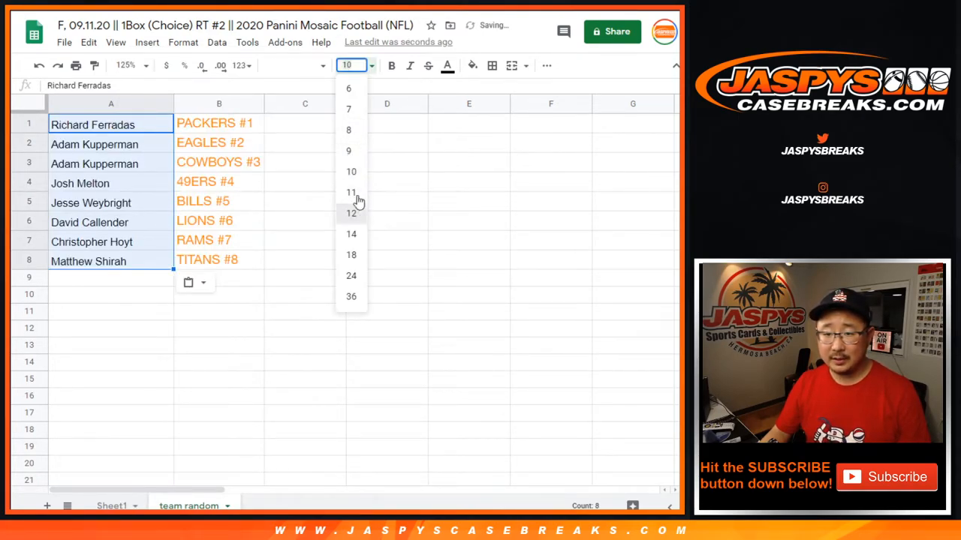
left_click(351, 213)
type("^")
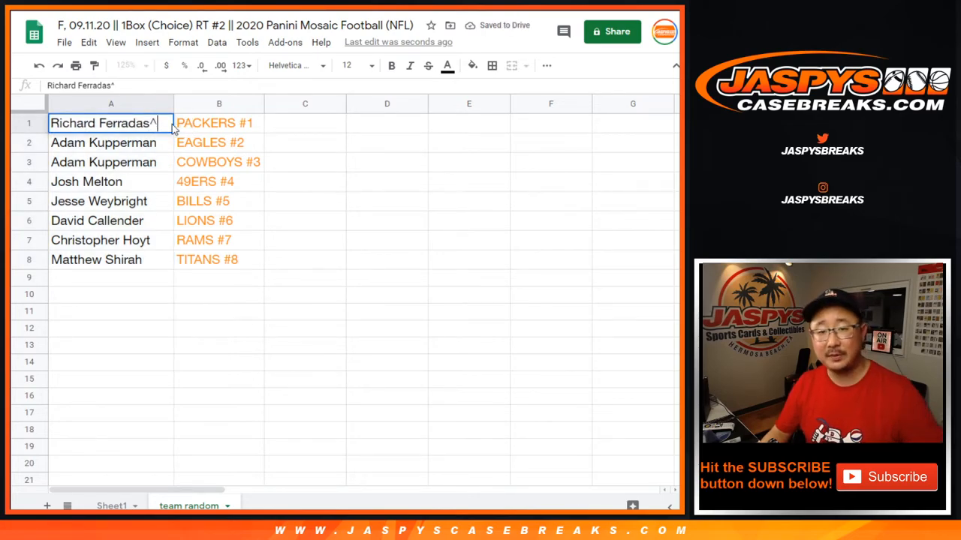
left_click(111, 142)
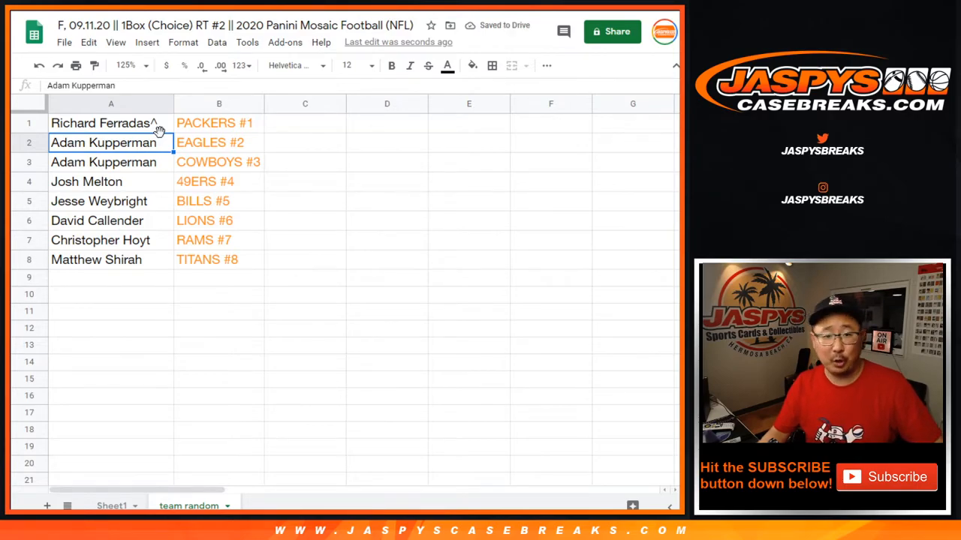
left_click(111, 162)
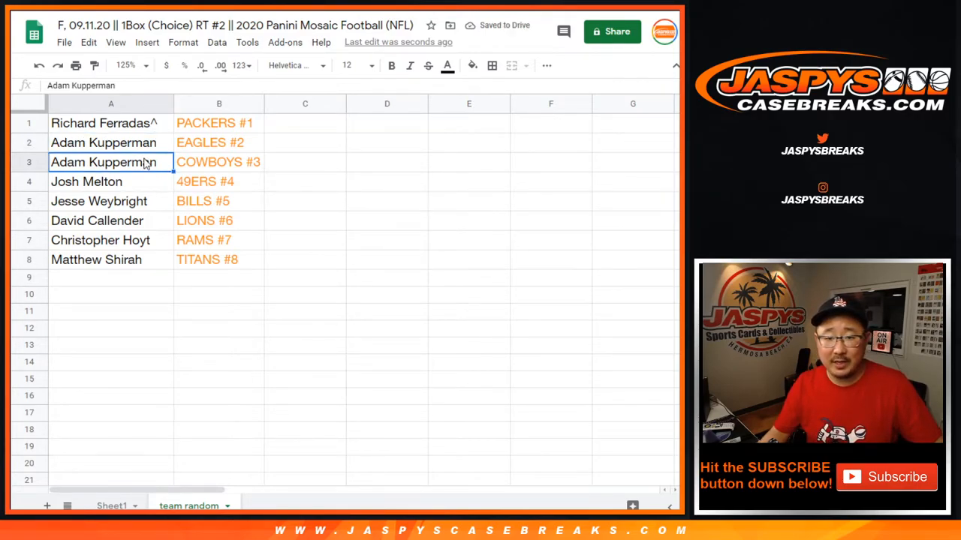
left_click(111, 201)
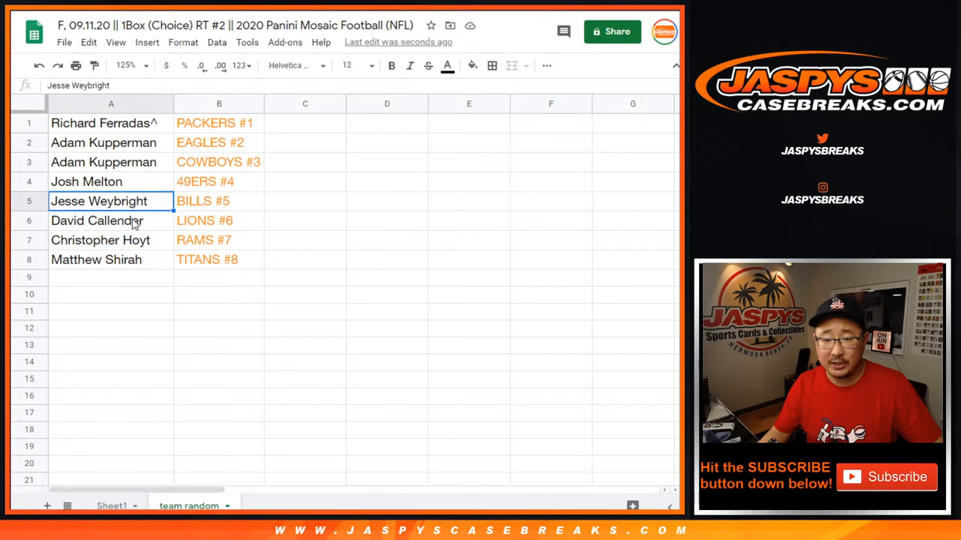
left_click(111, 259)
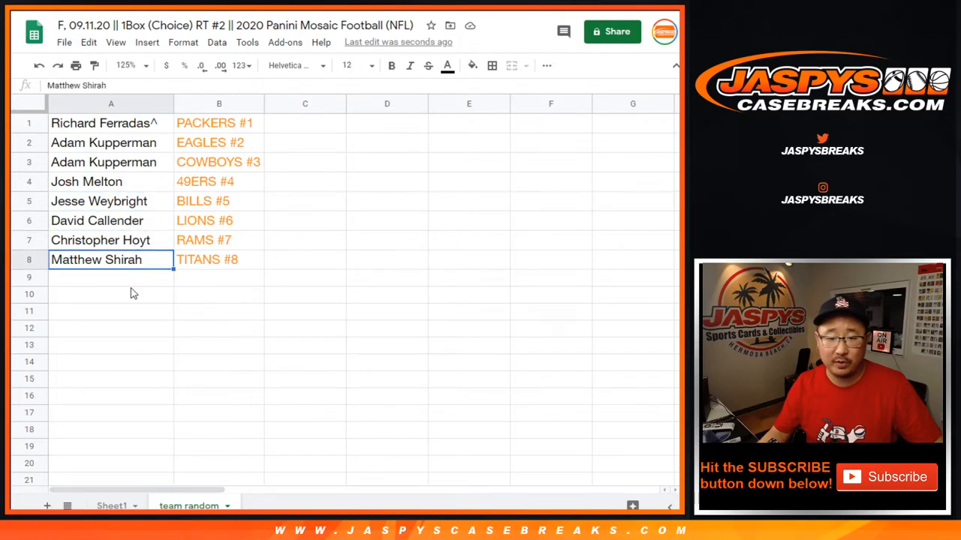
mouse_move(157, 210)
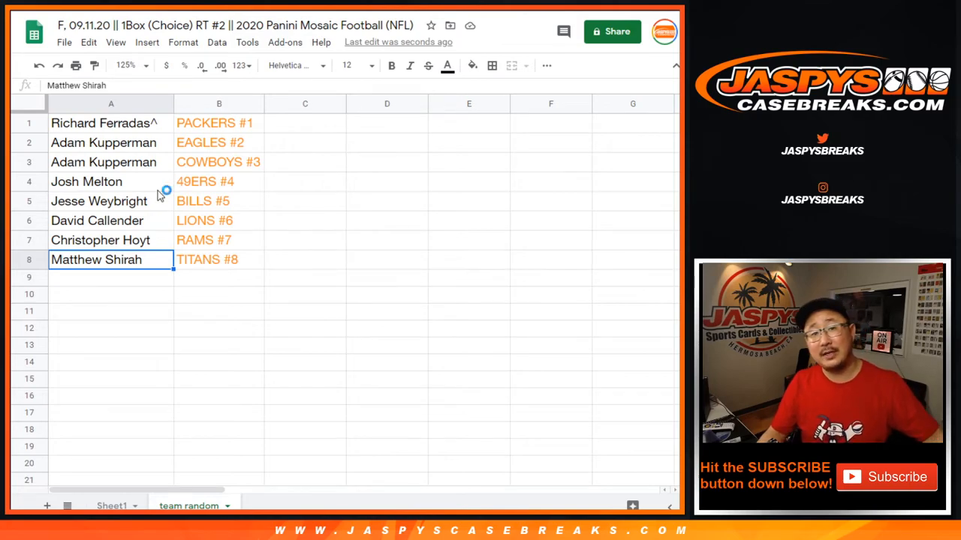
mouse_move(160, 196)
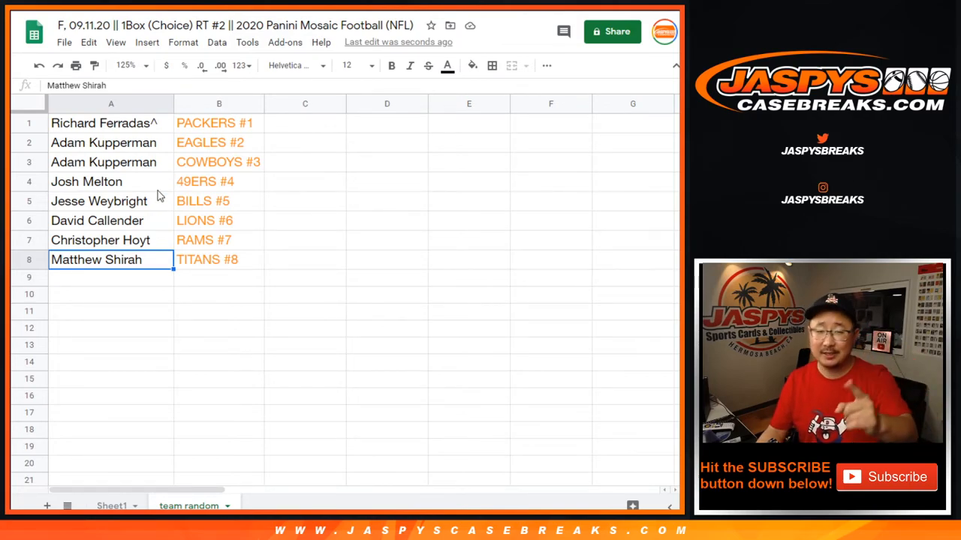